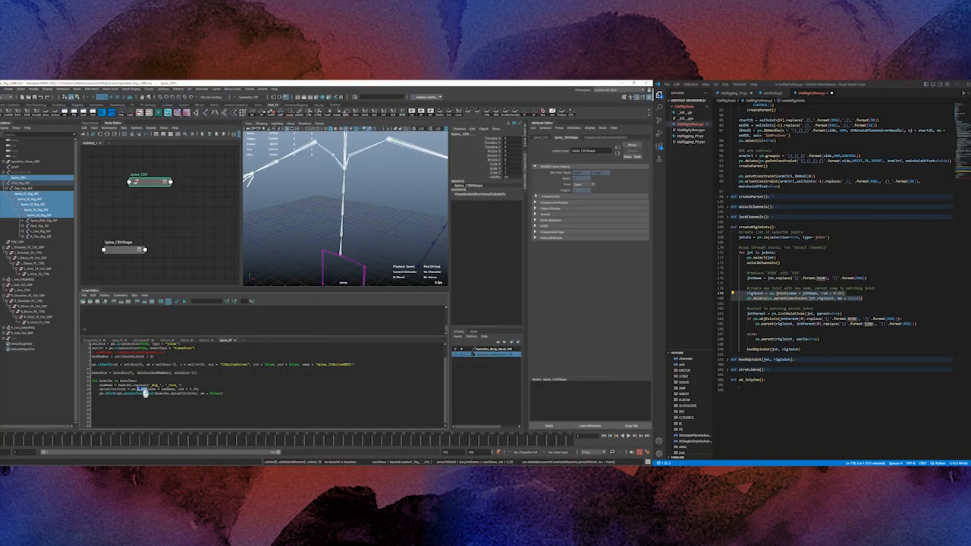
- Scroll down through the rigging script to reach the spine control code
{"action": "right_click", "coordinate": [139, 393]}
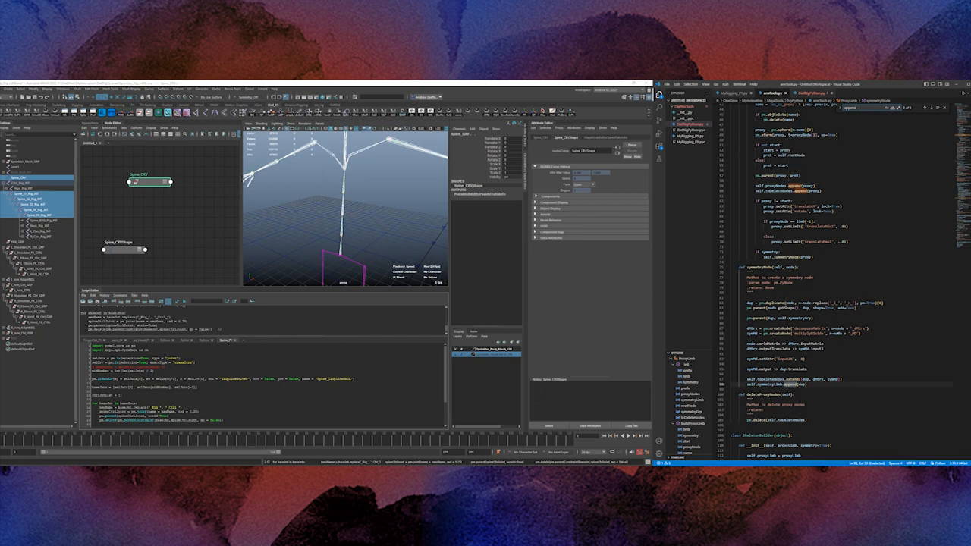
{"action": "scroll", "scroll_direction": "down", "scroll_amount": 3}
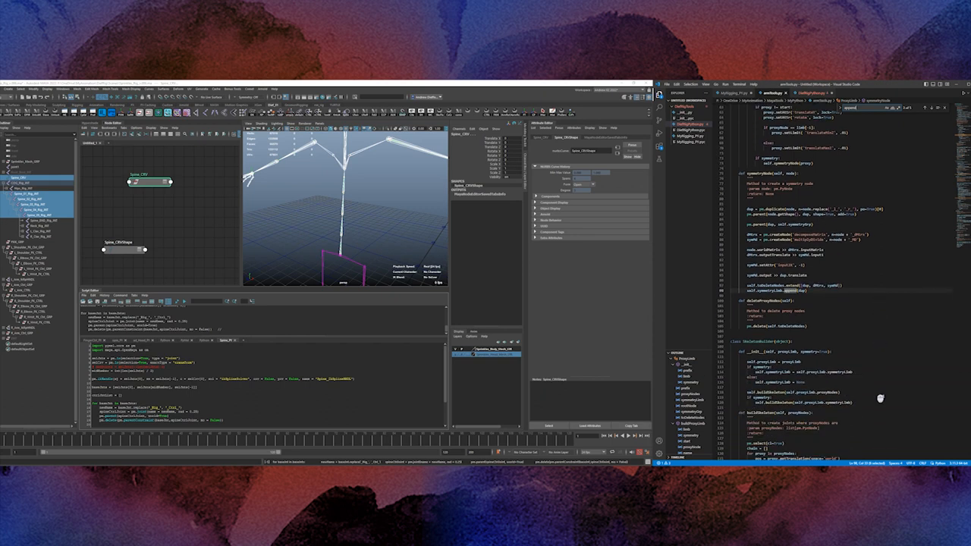
{"action": "scroll", "scroll_direction": "down", "scroll_amount": 3}
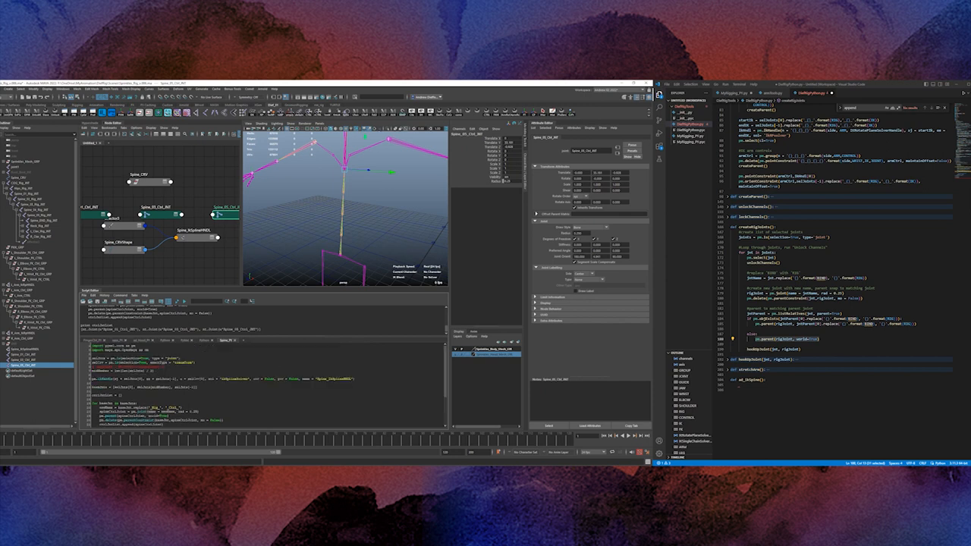
{"action": "scroll", "scroll_direction": "down", "scroll_amount": 3}
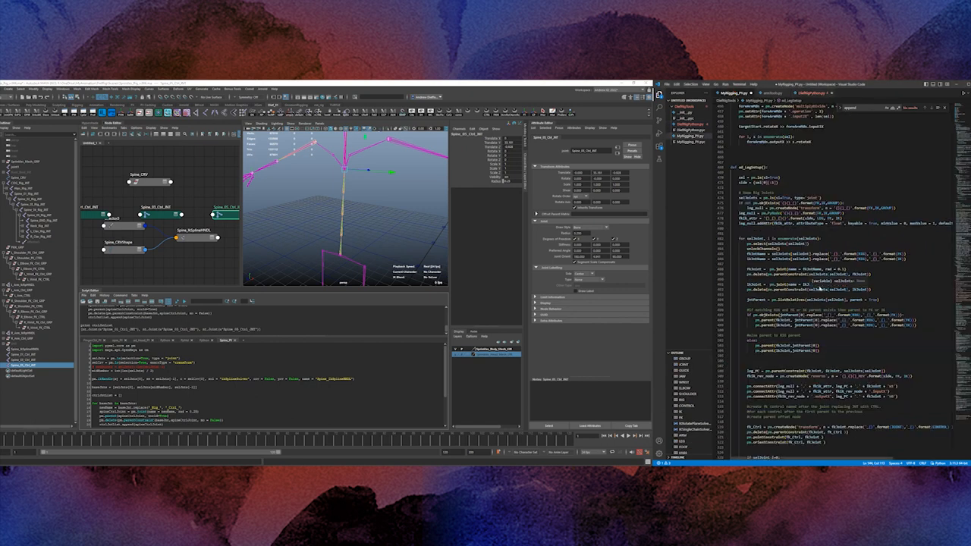
{"action": "scroll", "scroll_direction": "down", "scroll_amount": 3}
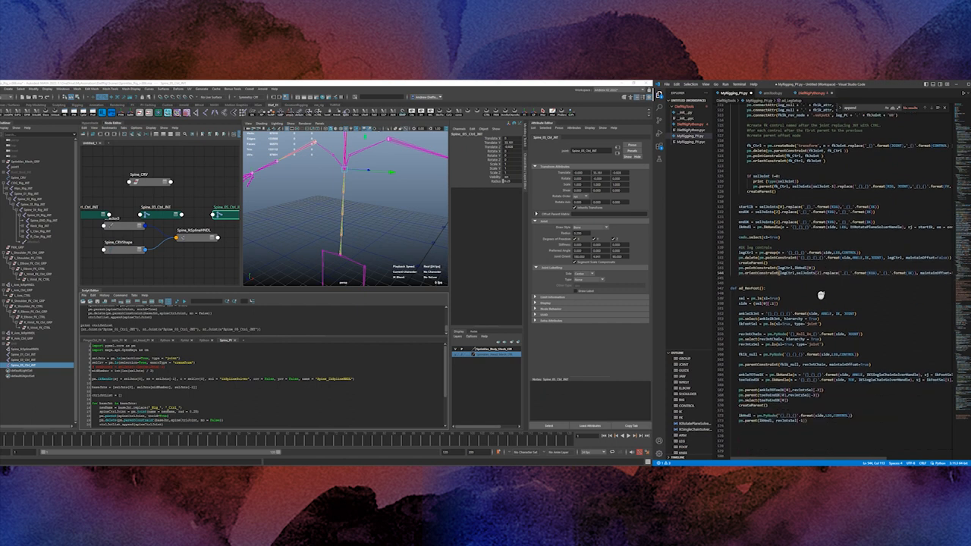
{"action": "scroll", "scroll_direction": "down", "scroll_amount": 3}
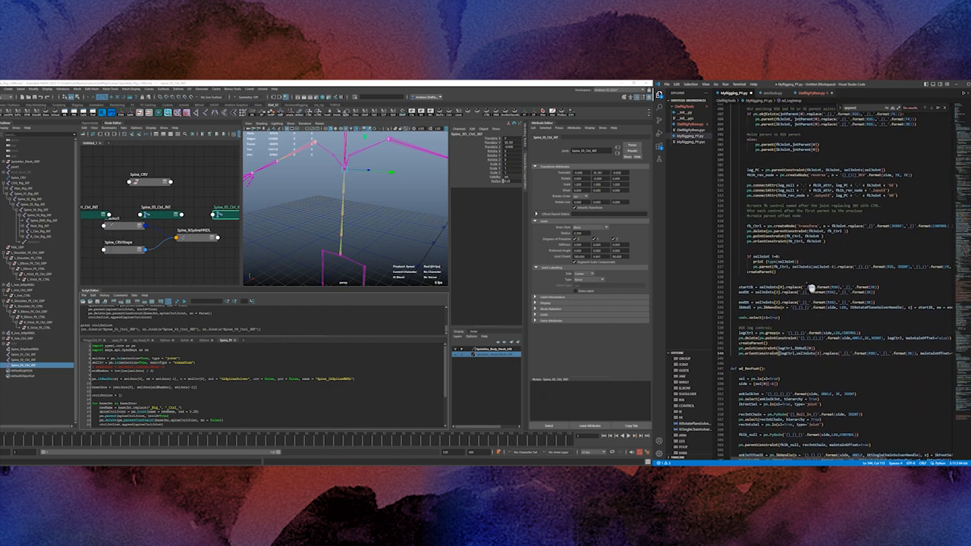
{"action": "scroll", "scroll_direction": "down", "scroll_amount": 3}
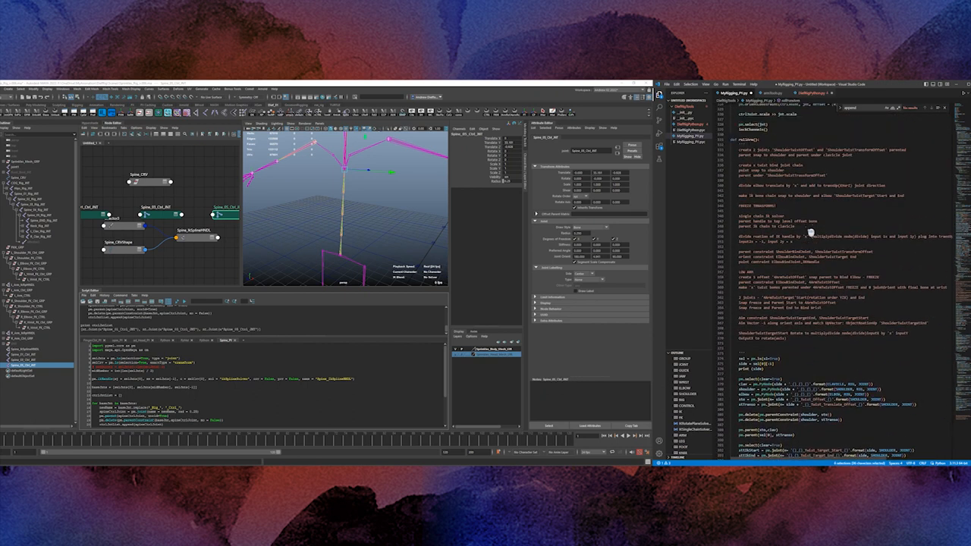
{"action": "scroll", "scroll_direction": "down", "scroll_amount": 3}
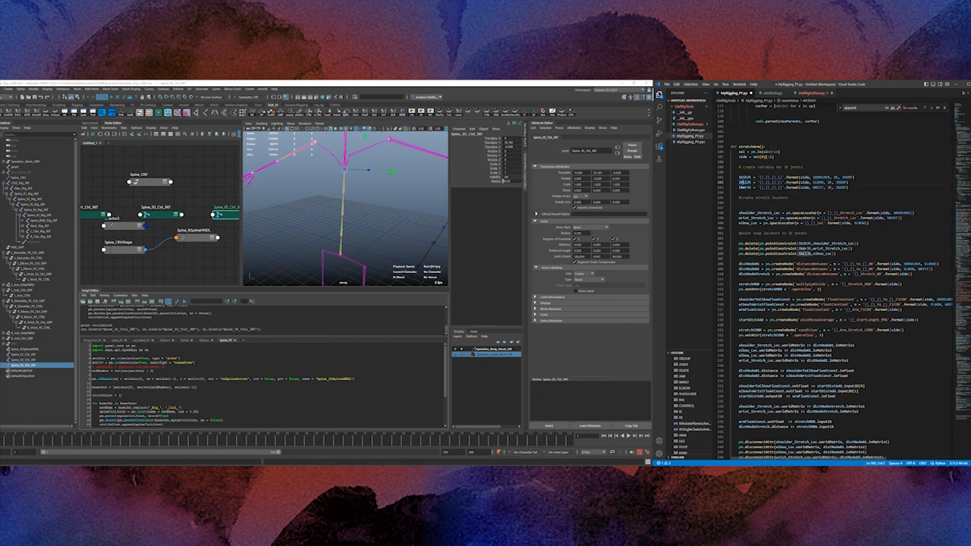
{"action": "scroll", "scroll_direction": "down", "scroll_amount": 3}
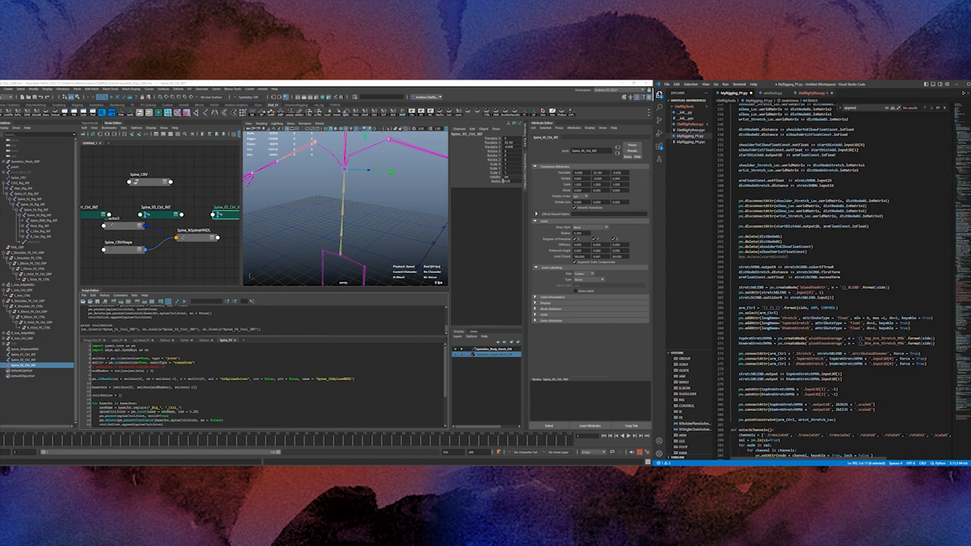
{"action": "scroll", "scroll_direction": "down", "scroll_amount": 3}
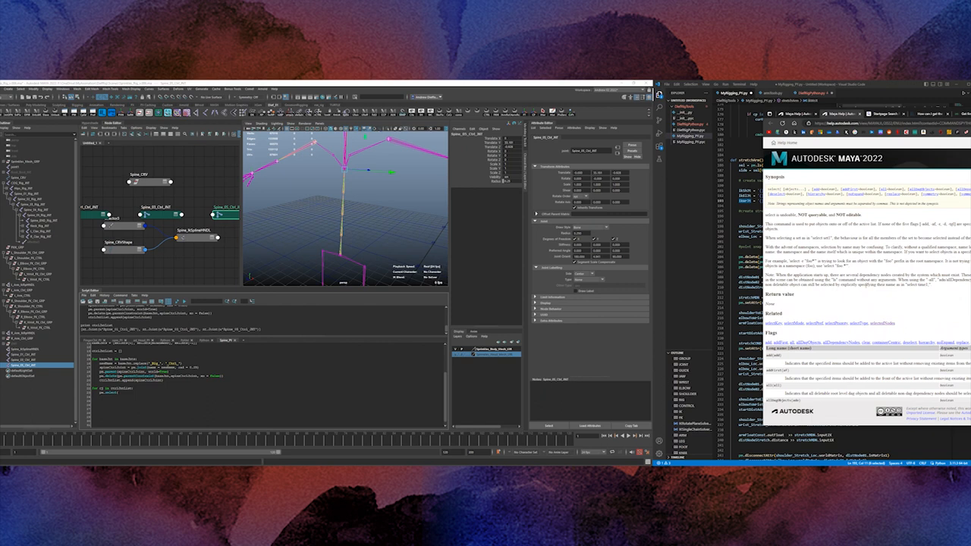
{"action": "mouse_move", "coordinate": [843, 325]}
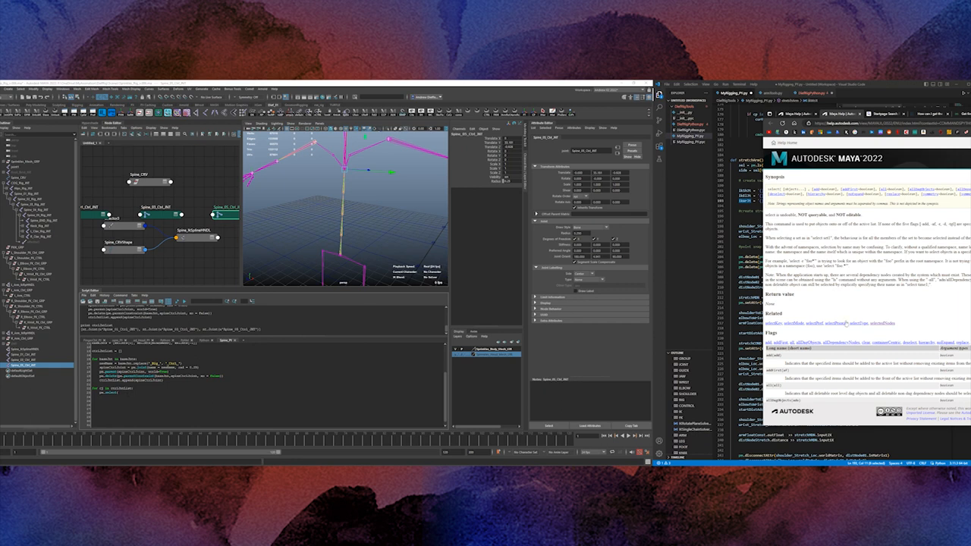
{"action": "scroll", "scroll_direction": "down", "scroll_amount": 3}
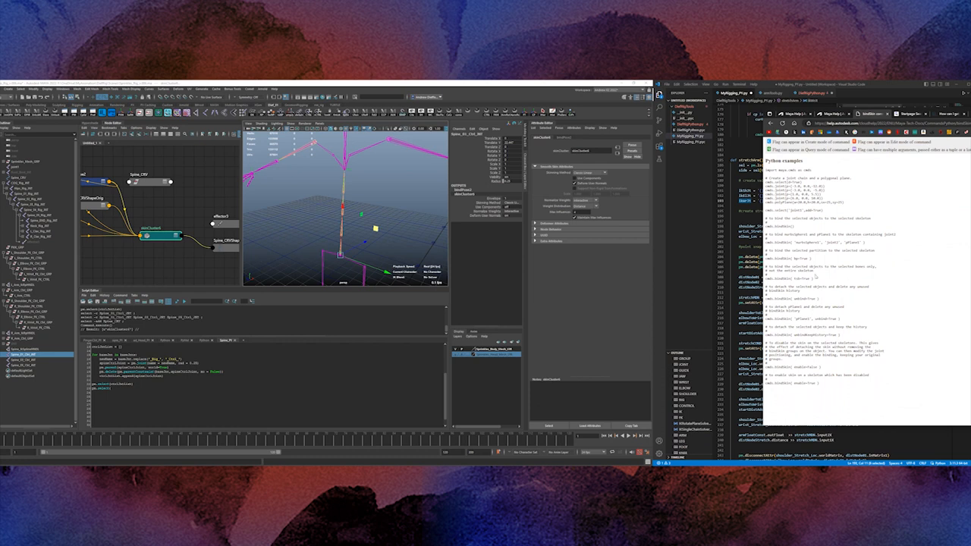
{"action": "mouse_move", "coordinate": [846, 294]}
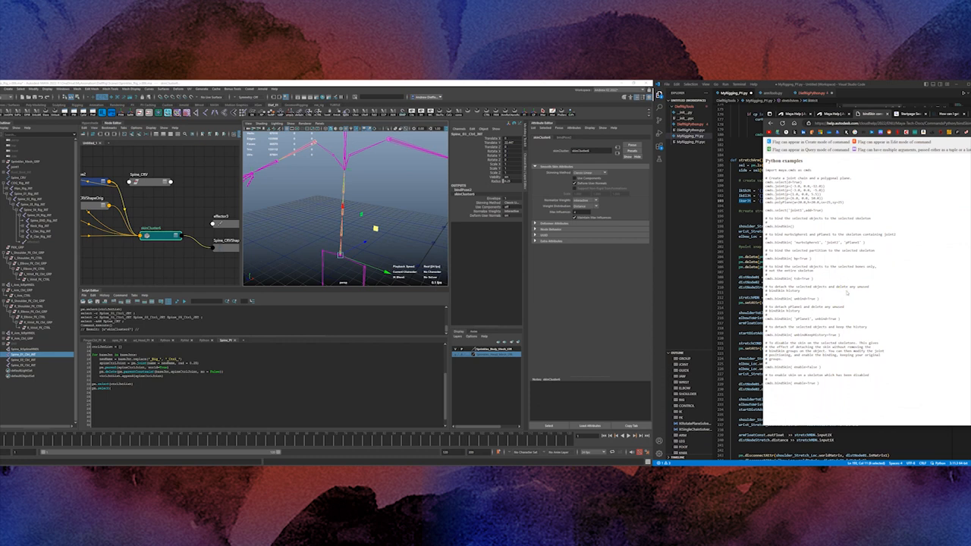
{"action": "mouse_move", "coordinate": [899, 301]}
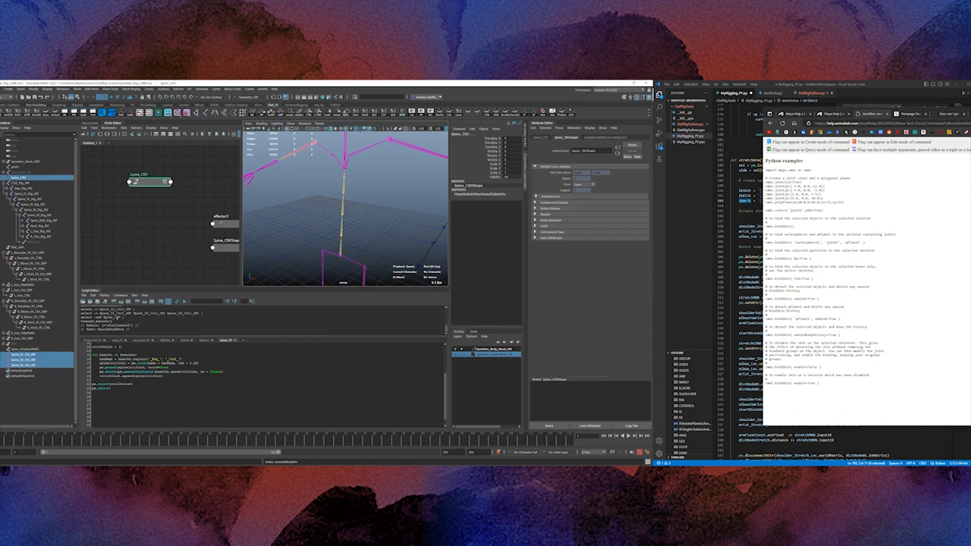
- Clear the Script Editor input via Edit and paste the revised joint-building script
{"action": "left_click", "coordinate": [106, 294]}
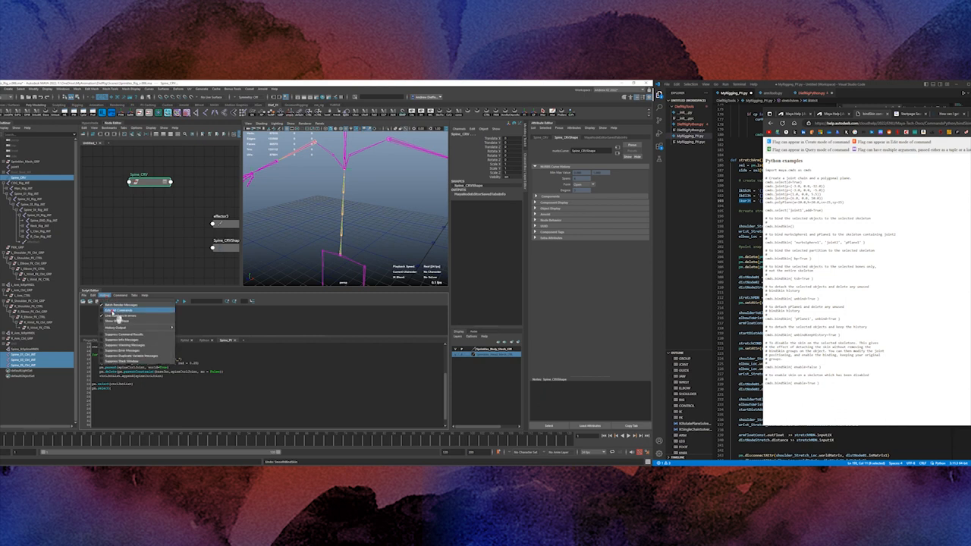
{"action": "left_click", "coordinate": [103, 294]}
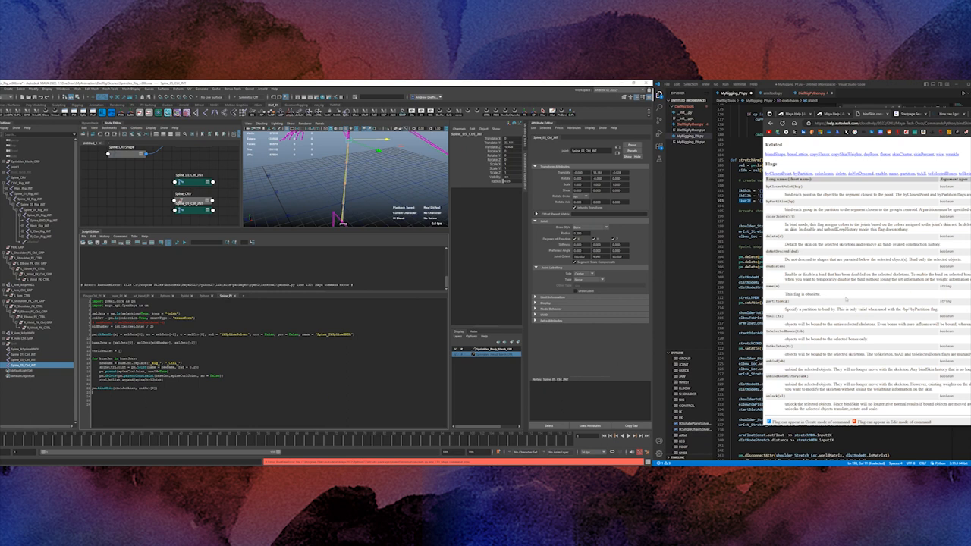
- Review the skinCluster docs, then bring up viewport actions for the selected joints and spine curve
{"action": "scroll", "scroll_direction": "down", "scroll_amount": 3}
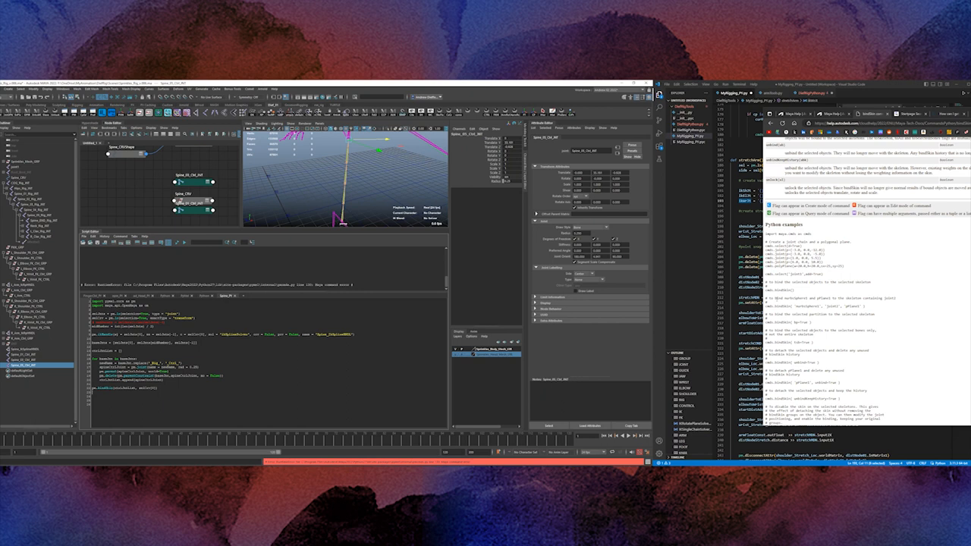
{"action": "scroll", "scroll_direction": "down", "scroll_amount": 3}
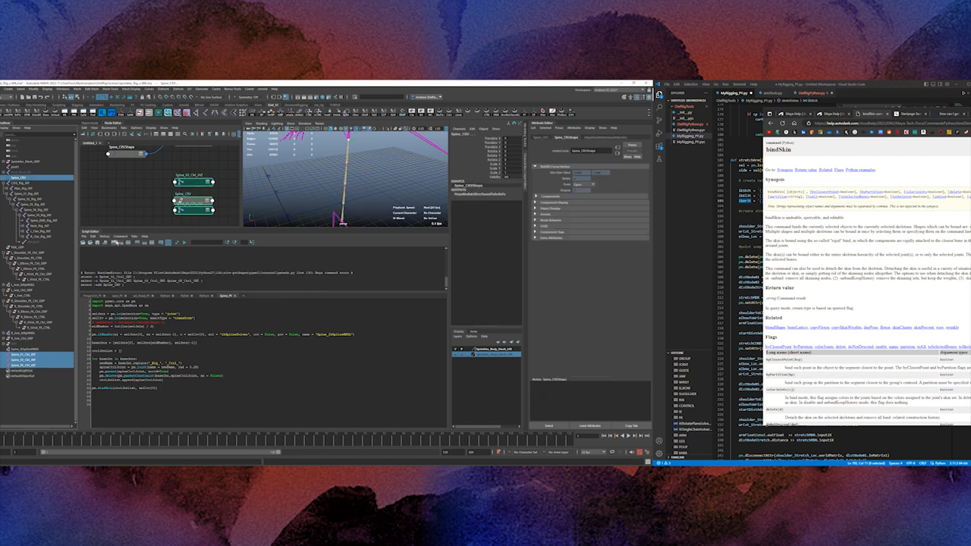
{"action": "left_click", "coordinate": [286, 215]}
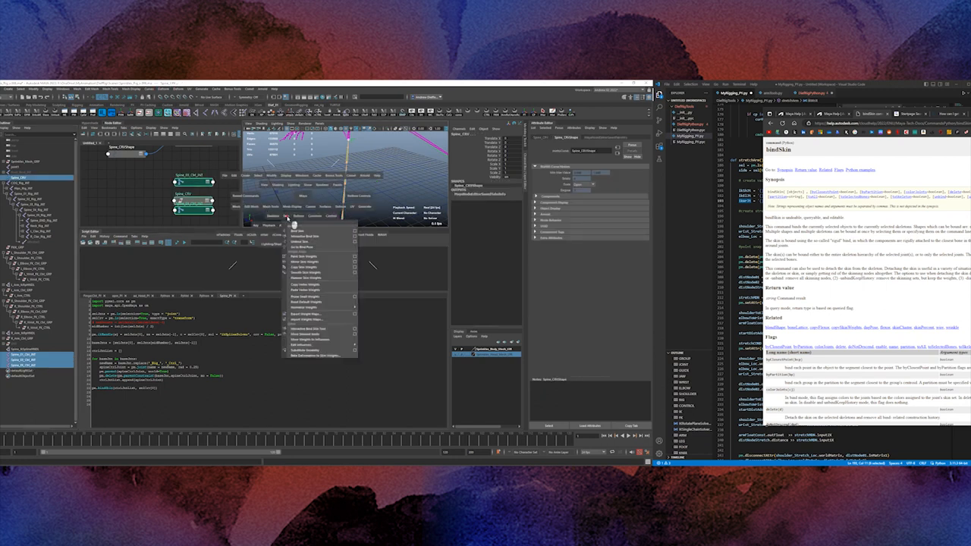